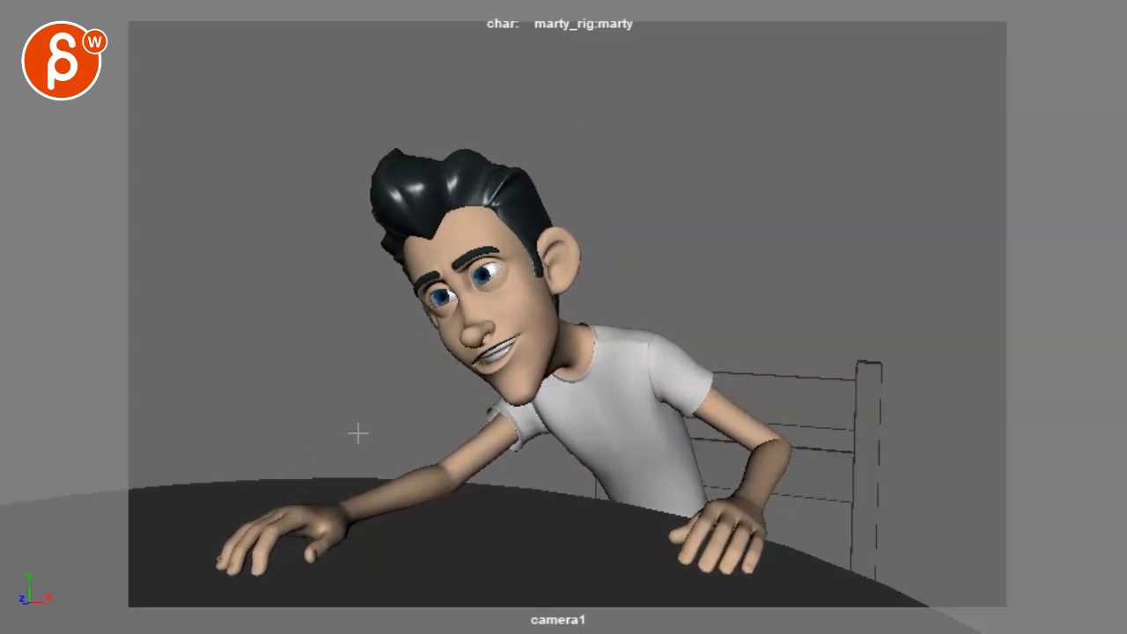
{"action": "mouse_move", "coordinate": [354, 552]}
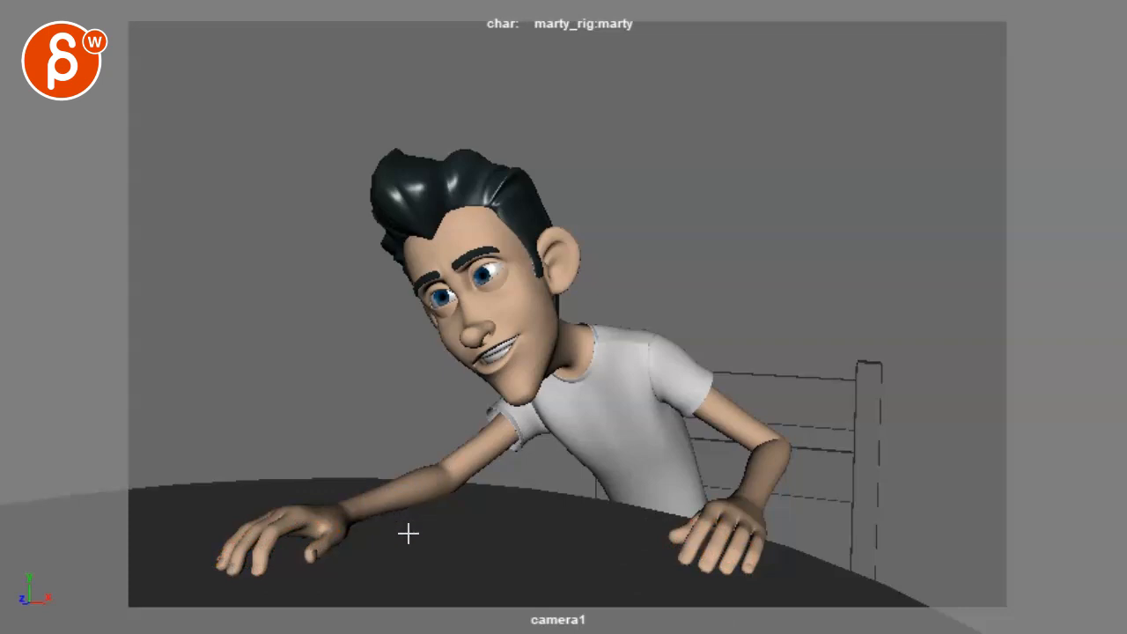
{"action": "mouse_move", "coordinate": [321, 553]}
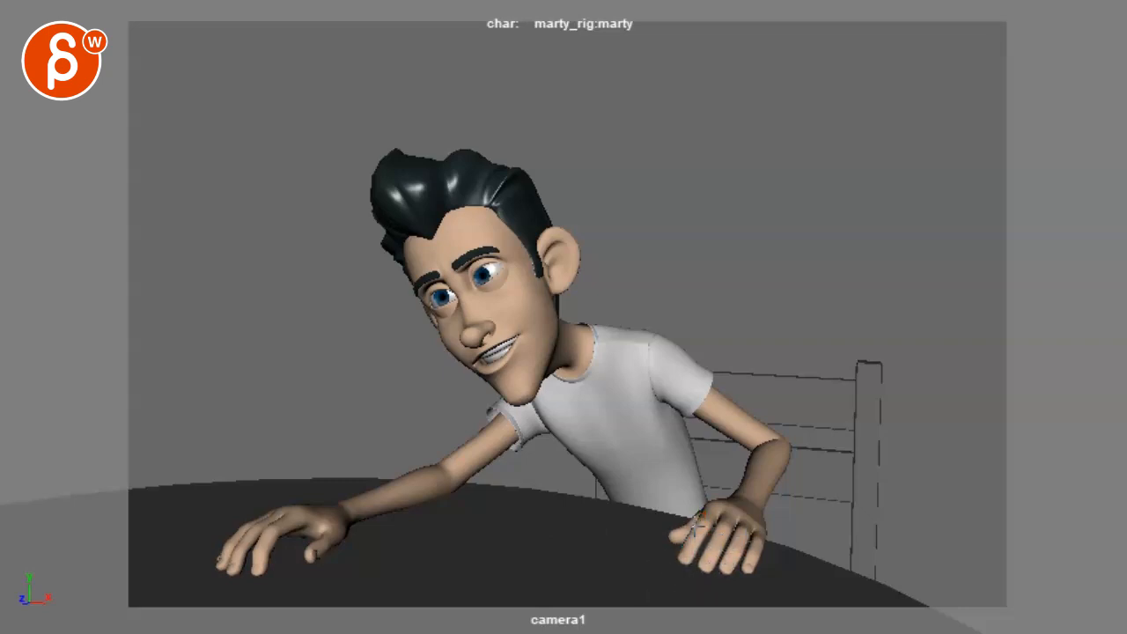
Trace red critique strokes along Marty's raised shoulder and down the gesturing arm
{"action": "left_click", "coordinate": [729, 546]}
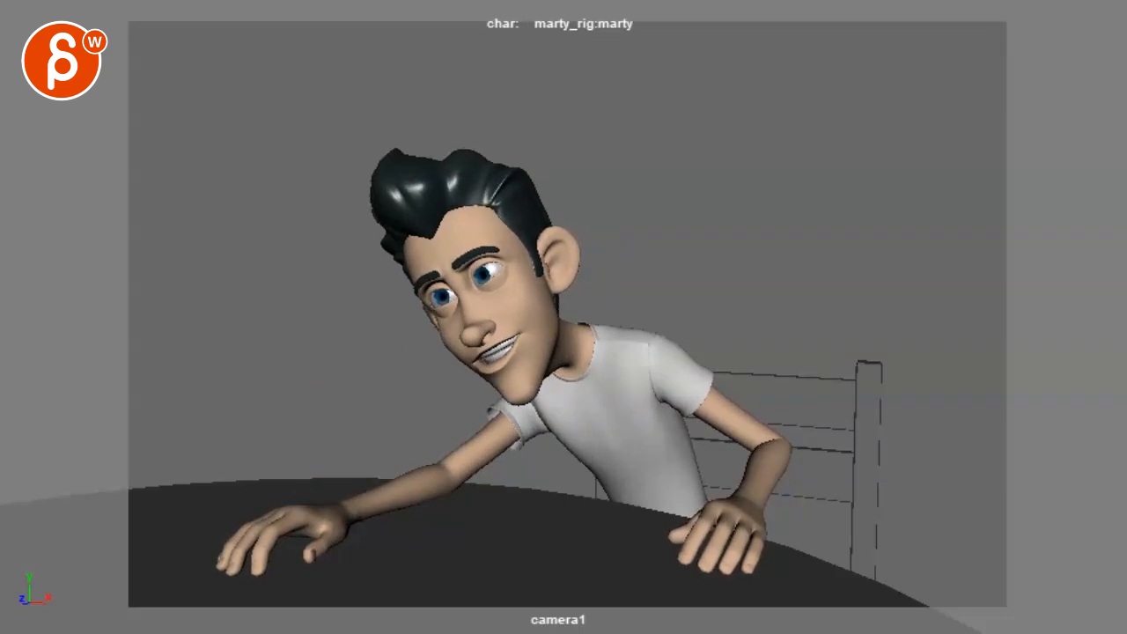
{"action": "left_click_drag", "start_coordinate": [229, 578], "coordinate": [348, 525]}
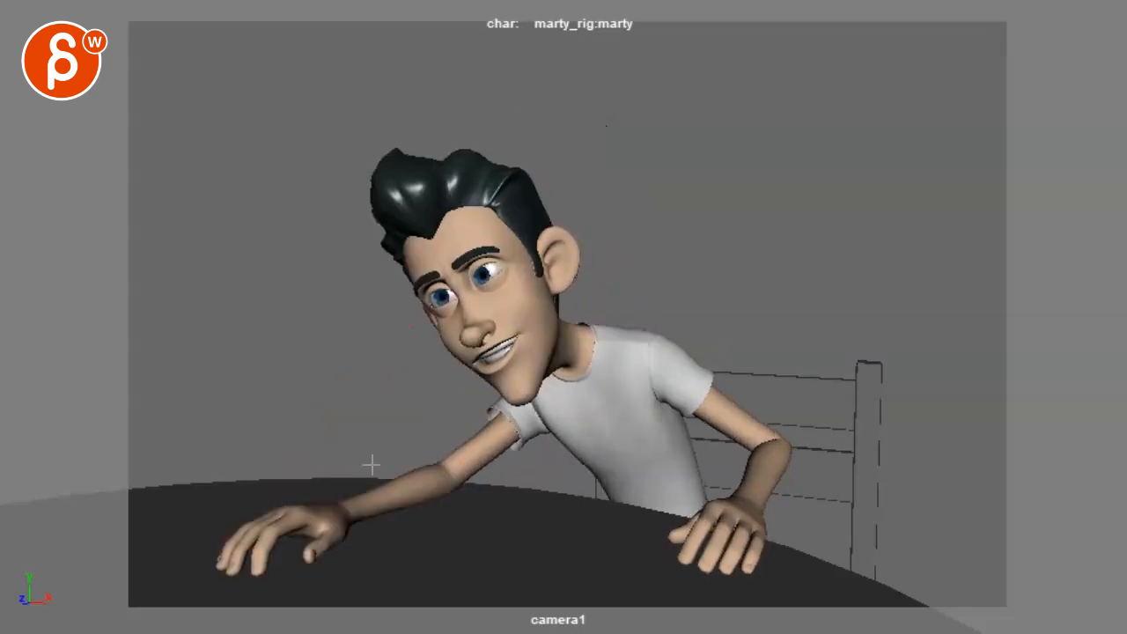
{"action": "left_click_drag", "start_coordinate": [352, 432], "coordinate": [458, 493]}
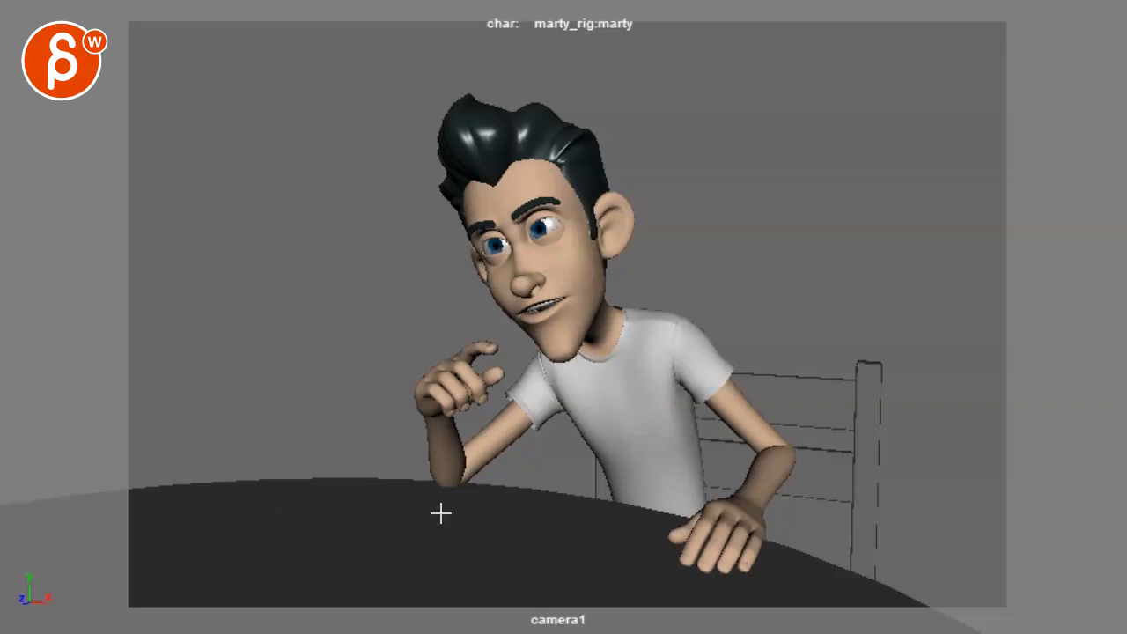
{"action": "mouse_move", "coordinate": [449, 462]}
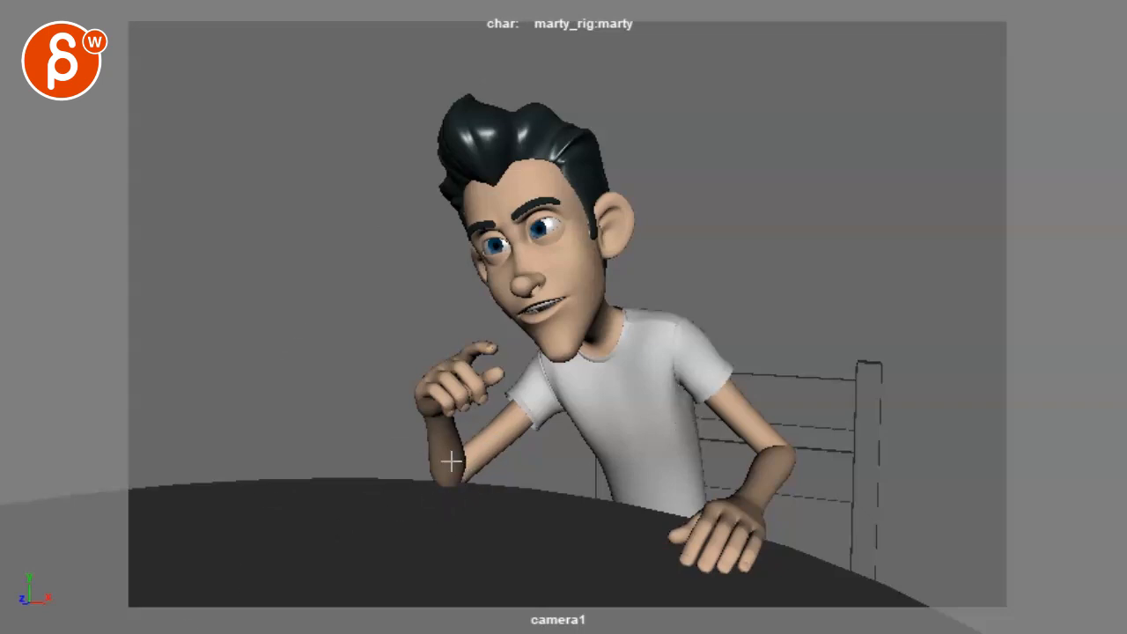
{"action": "left_click_drag", "start_coordinate": [449, 462], "coordinate": [482, 544]}
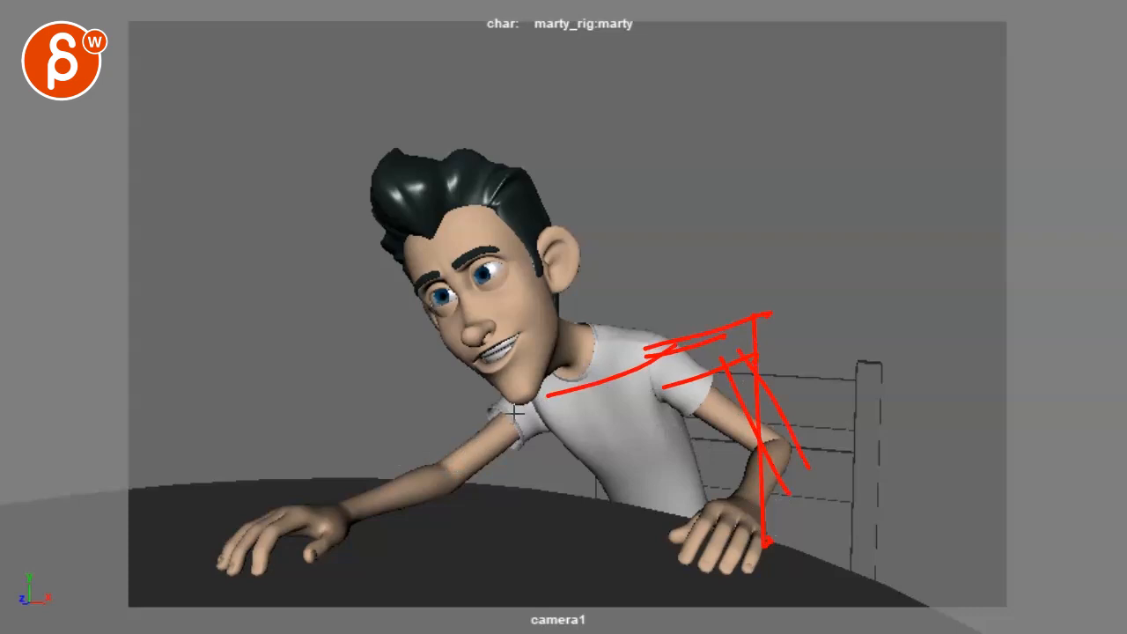
{"action": "left_click_drag", "start_coordinate": [515, 409], "coordinate": [581, 507]}
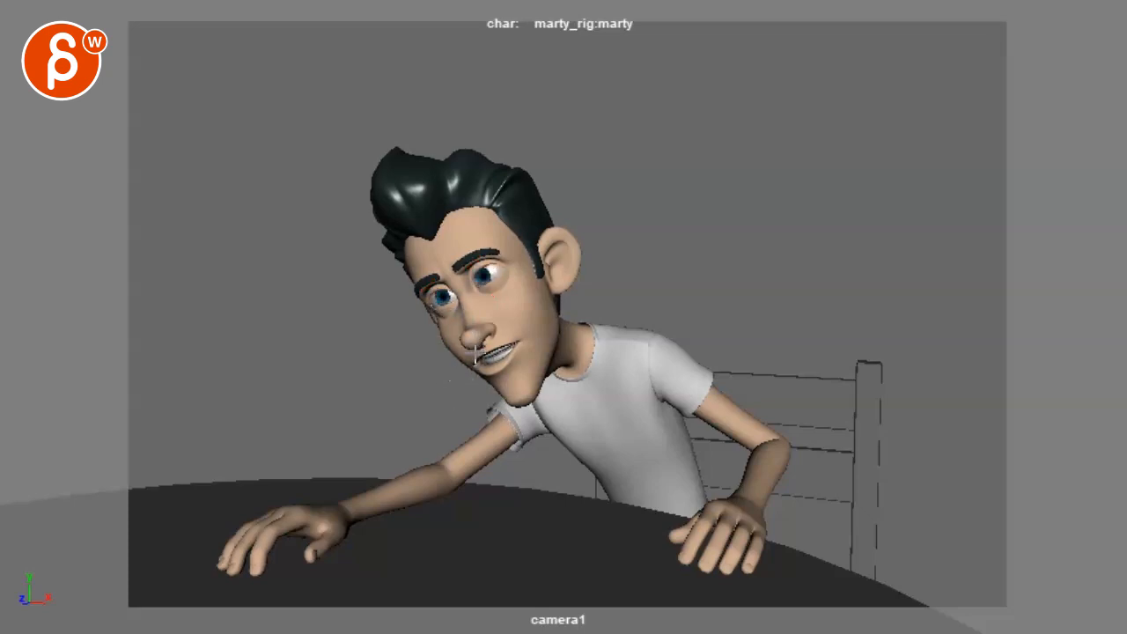
Scrub forward to the frame where Marty's eyelids droop and his mouth sags
{"action": "left_click_drag", "start_coordinate": [432, 203], "coordinate": [511, 344]}
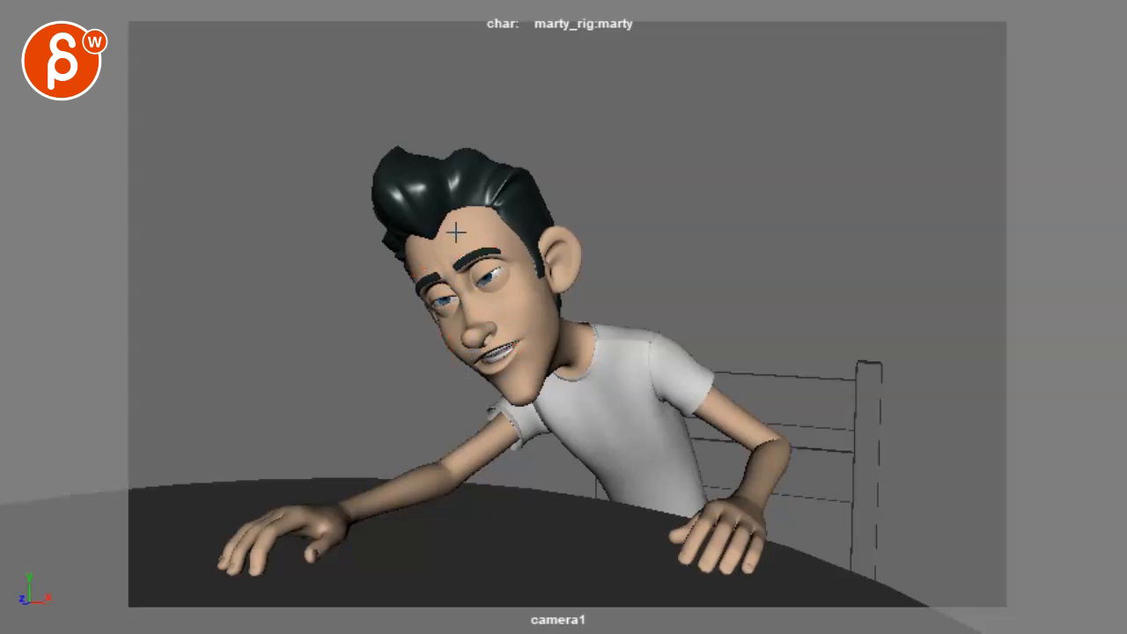
Draw red strokes out from Marty's brow beside his droopy face
{"action": "left_click_drag", "start_coordinate": [220, 379], "coordinate": [384, 331]}
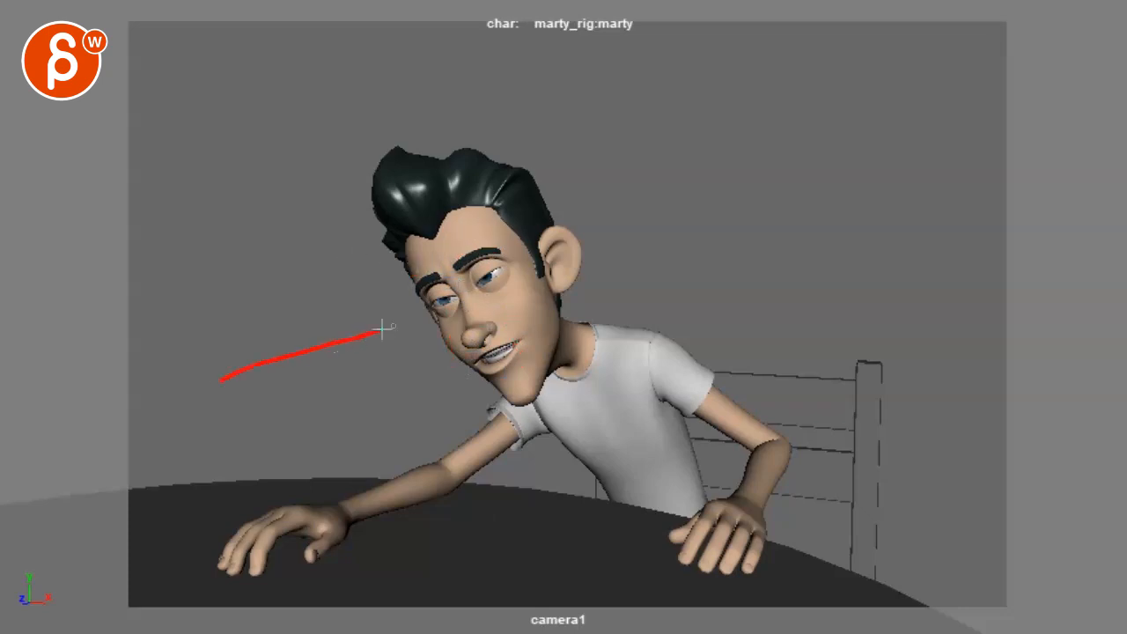
{"action": "left_click_drag", "start_coordinate": [220, 379], "coordinate": [546, 256]}
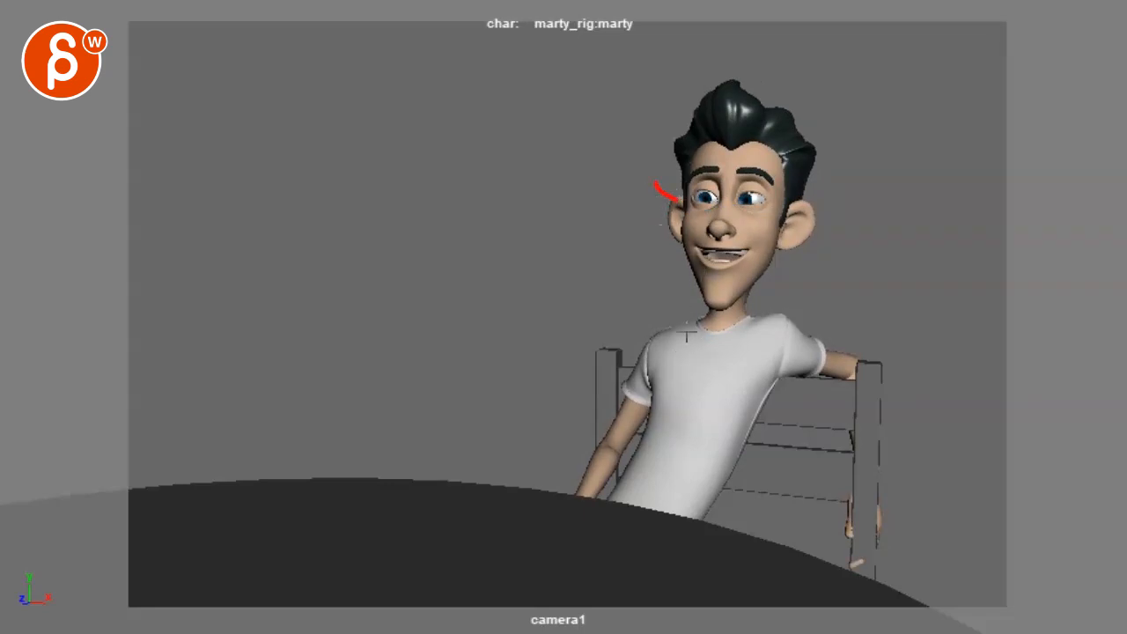
Mark Marty's eye with a short red stroke in the seated pose
{"action": "left_click_drag", "start_coordinate": [655, 190], "coordinate": [726, 141]}
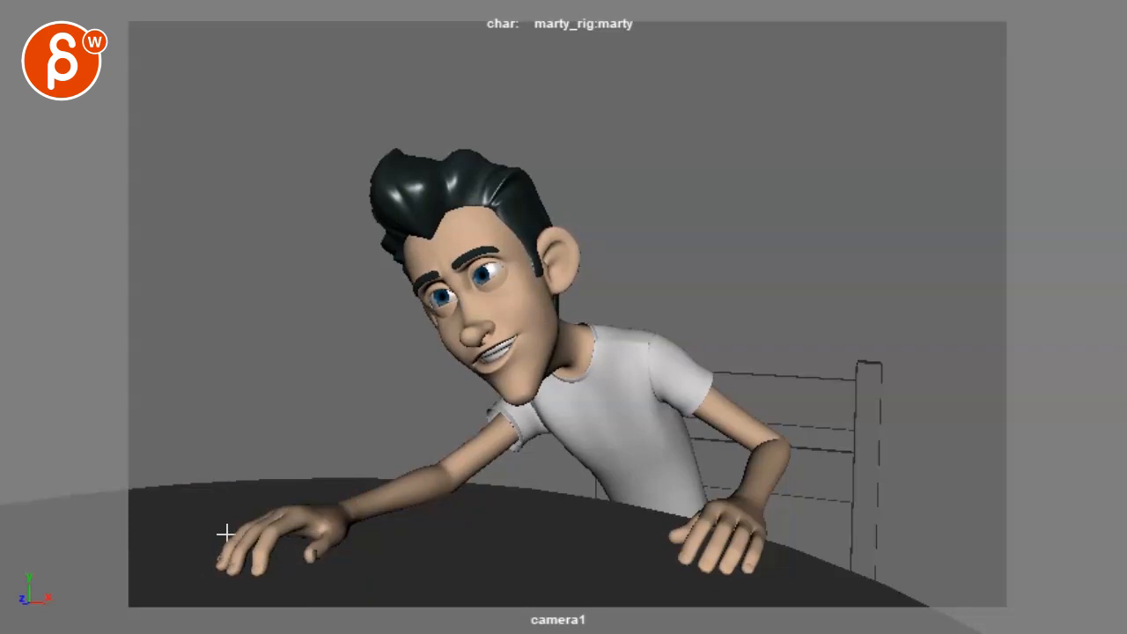
{"action": "mouse_move", "coordinate": [229, 515]}
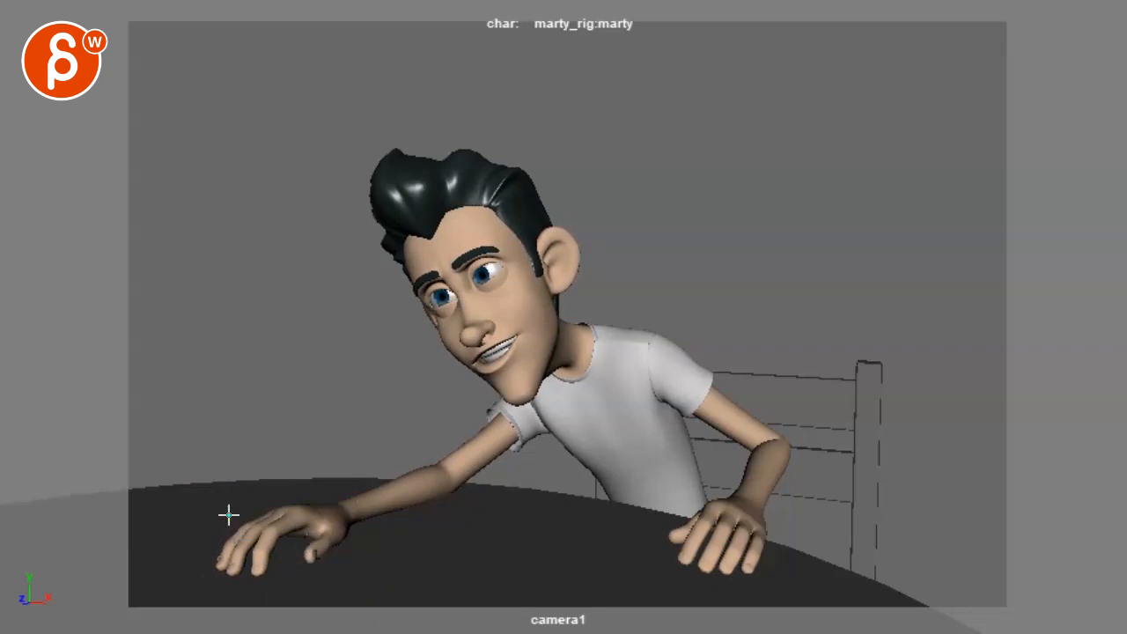